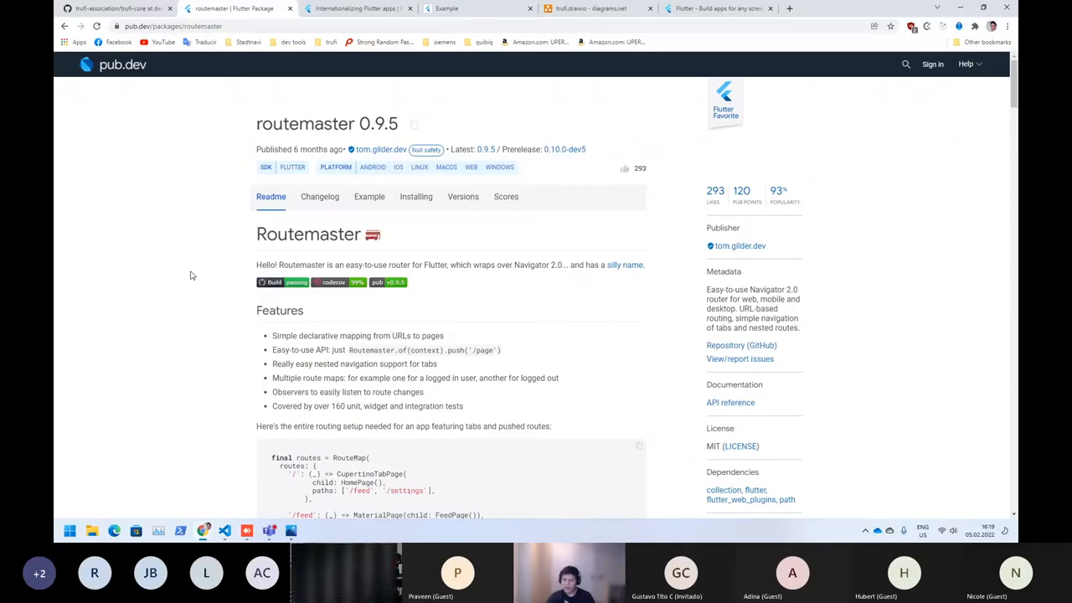
Review flutter_bloc's CounterCubit and CounterPage usage code on pub.dev, then return to trufi.drawio
scroll("down", 3)
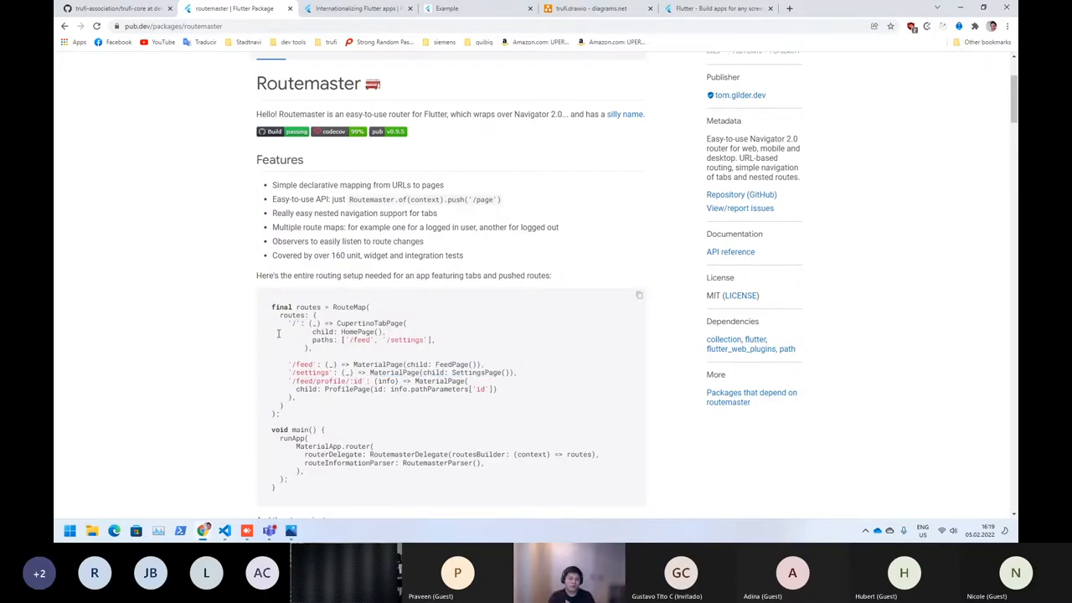
left_click(582, 10)
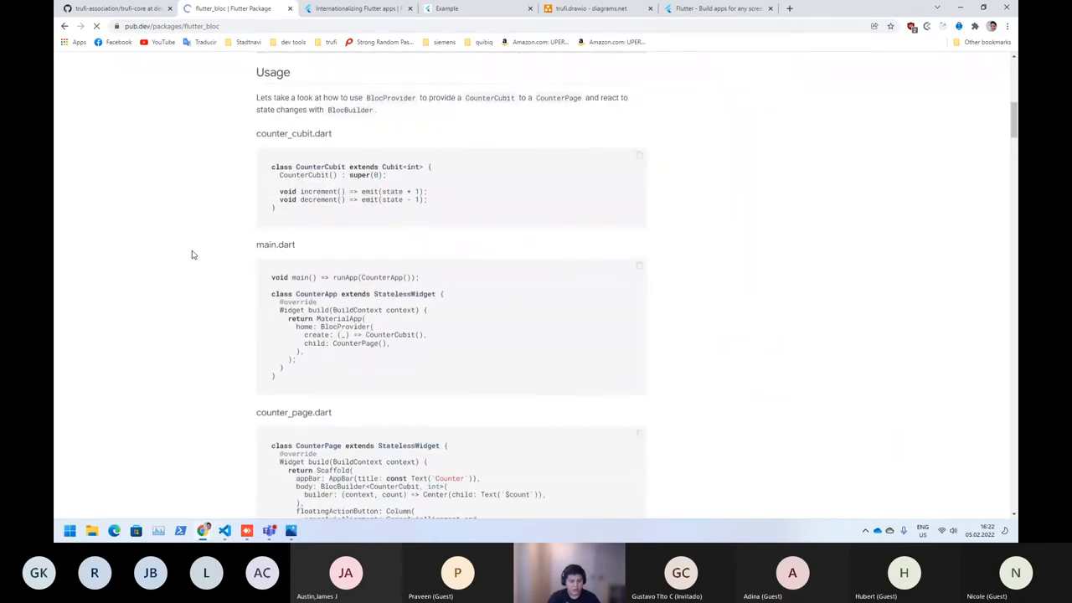
scroll("down", 3)
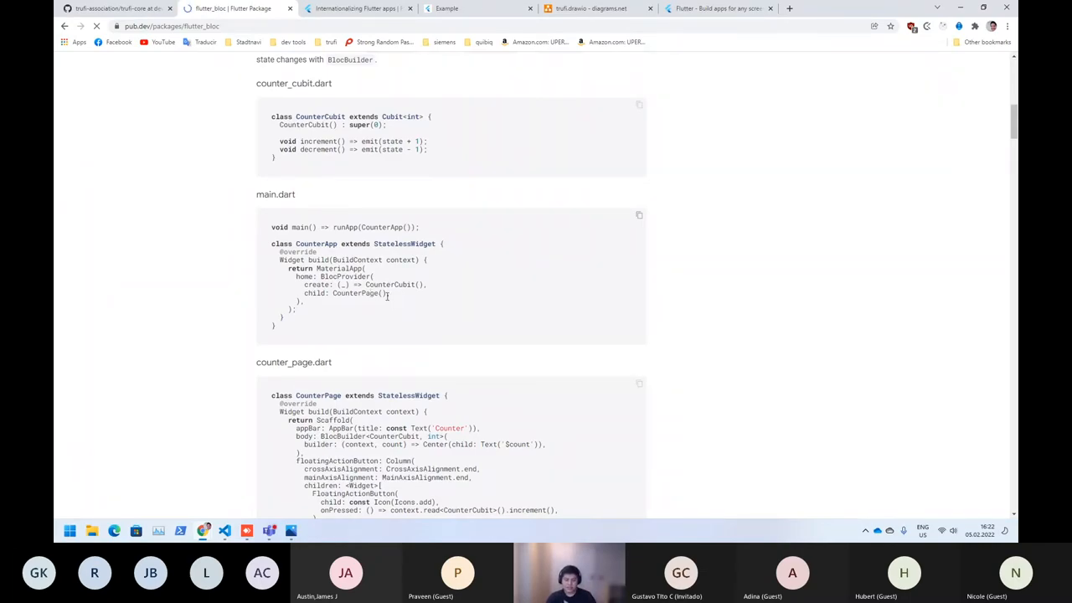
scroll("down", 3)
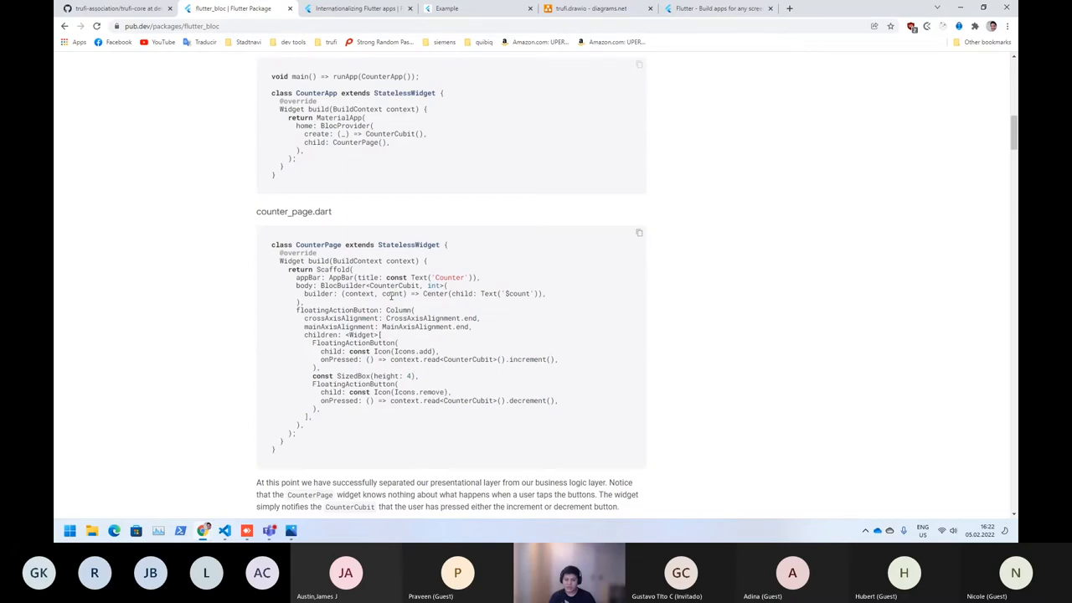
left_click(586, 9)
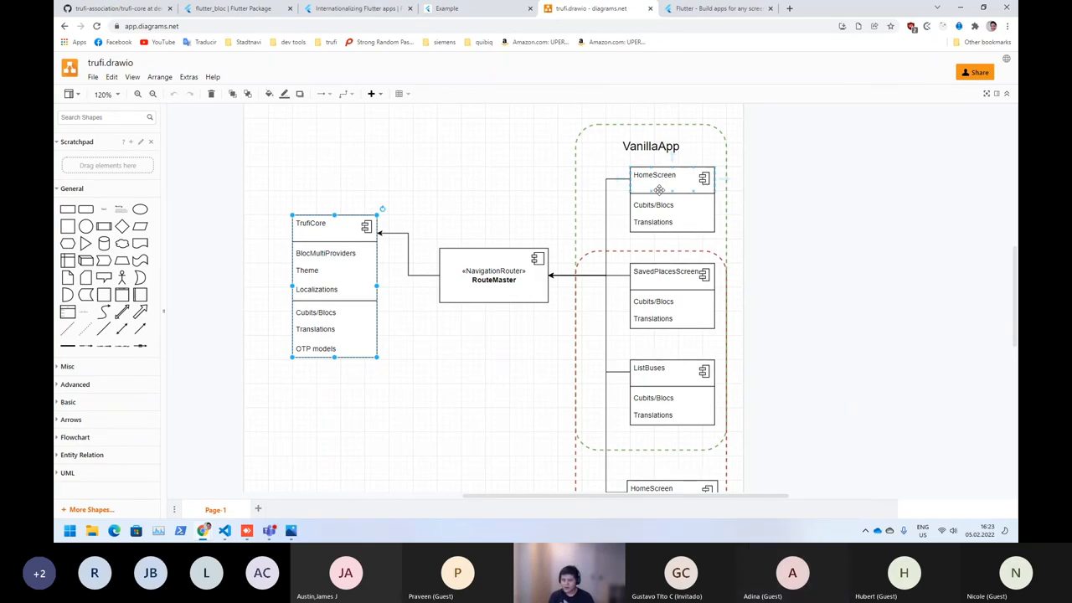